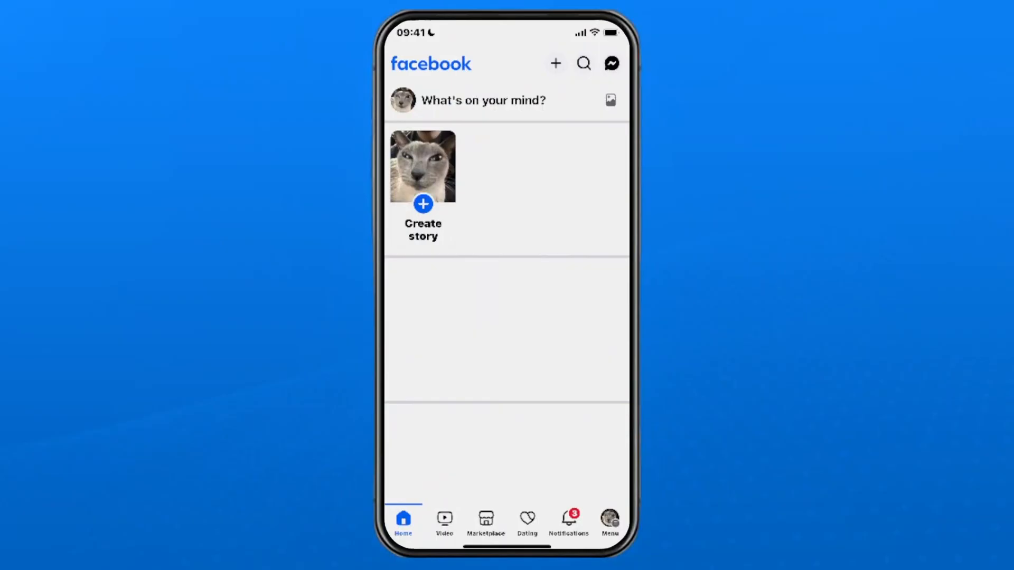
Switch the active profile to the Chad Redding's Business page from the menu's profile switcher.
click(608, 521)
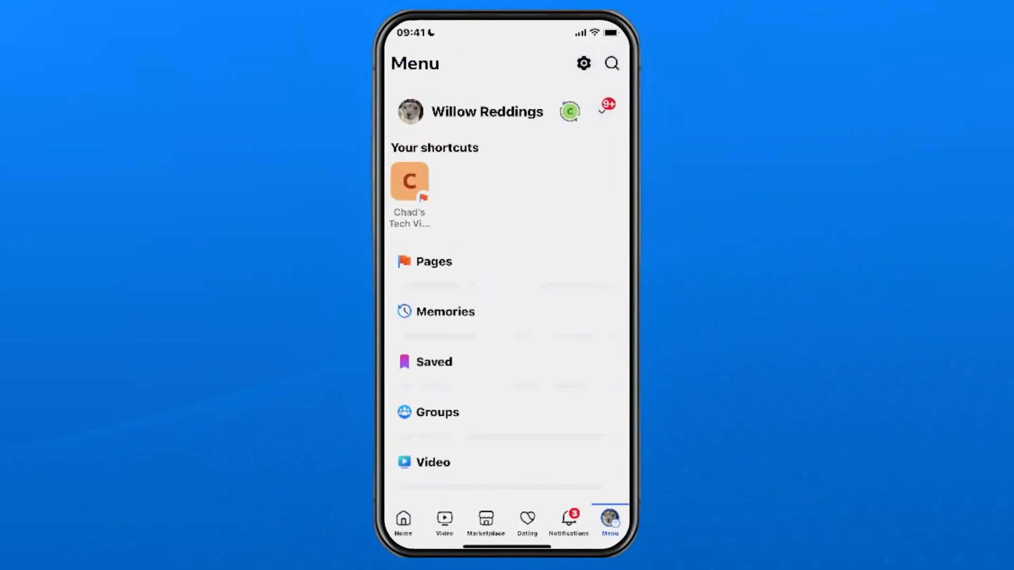
click(569, 111)
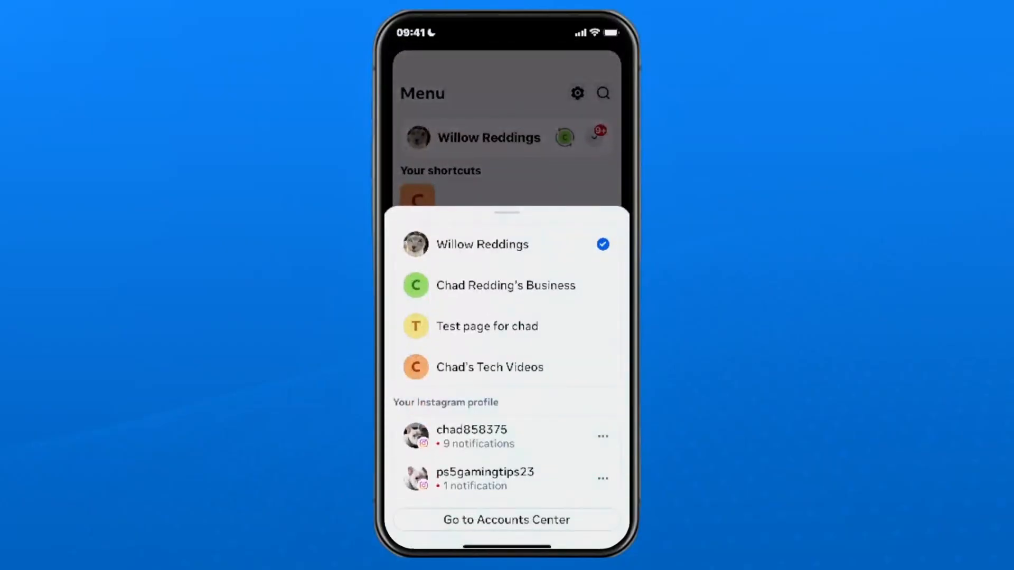
click(506, 286)
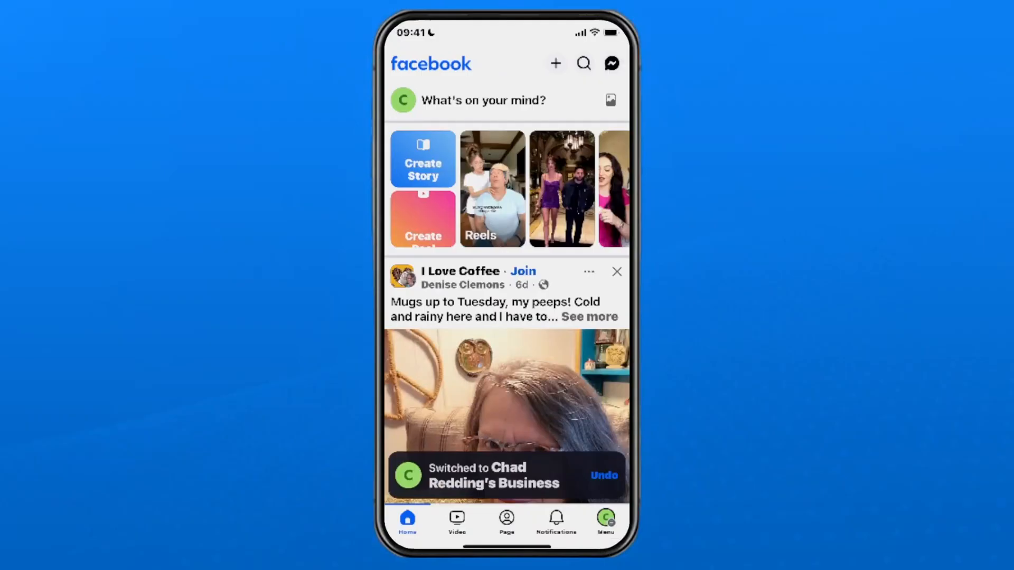
Reach the Professional dashboard and its Tools list under Other for the business page.
click(605, 521)
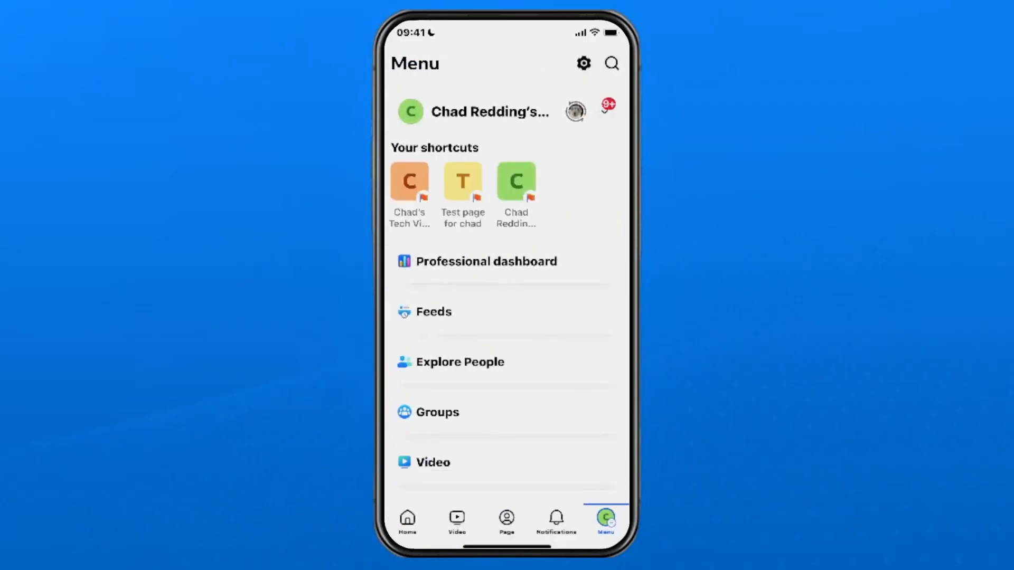
click(486, 261)
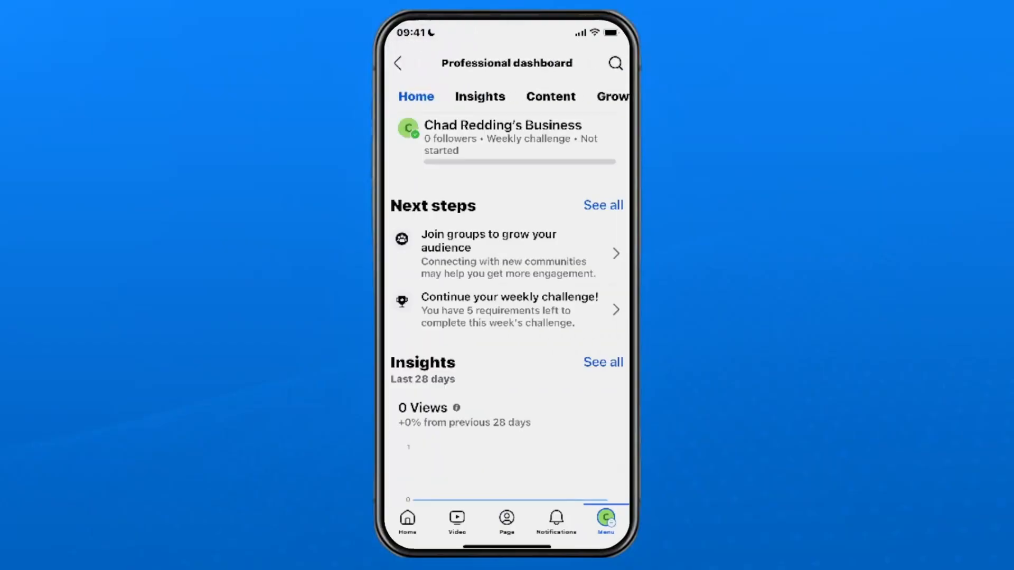
scroll(down, 3)
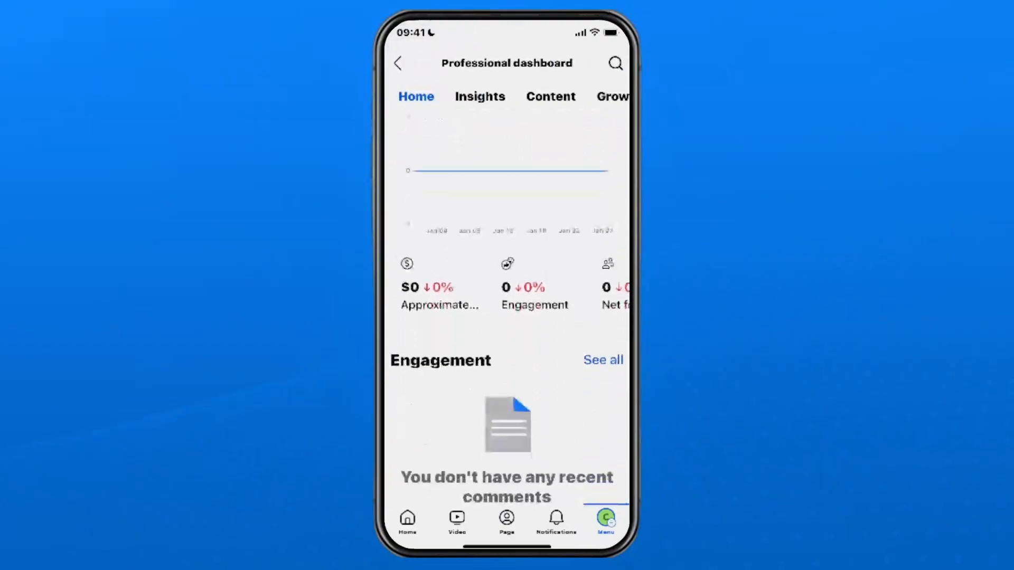
scroll(up, 3)
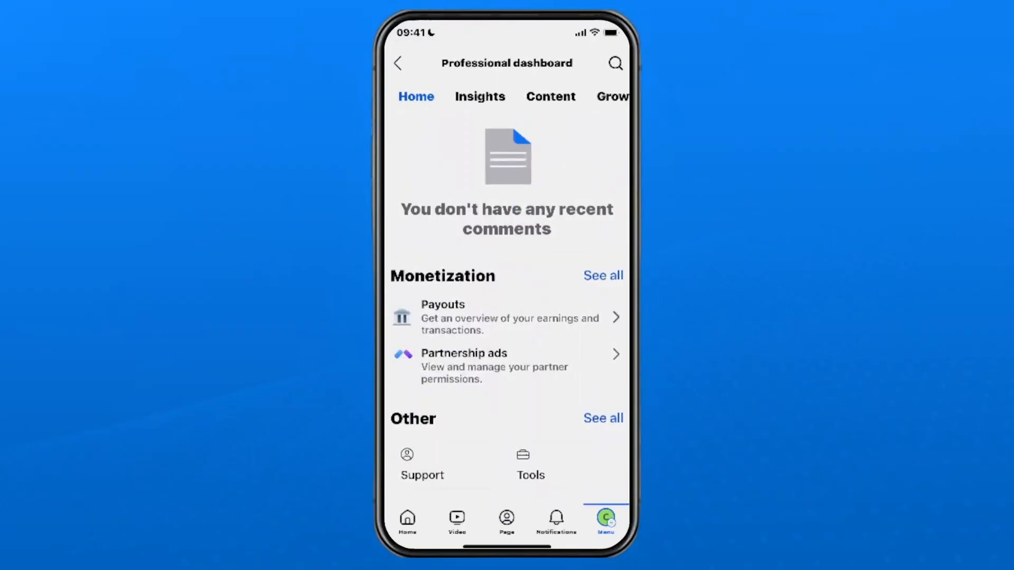
click(529, 465)
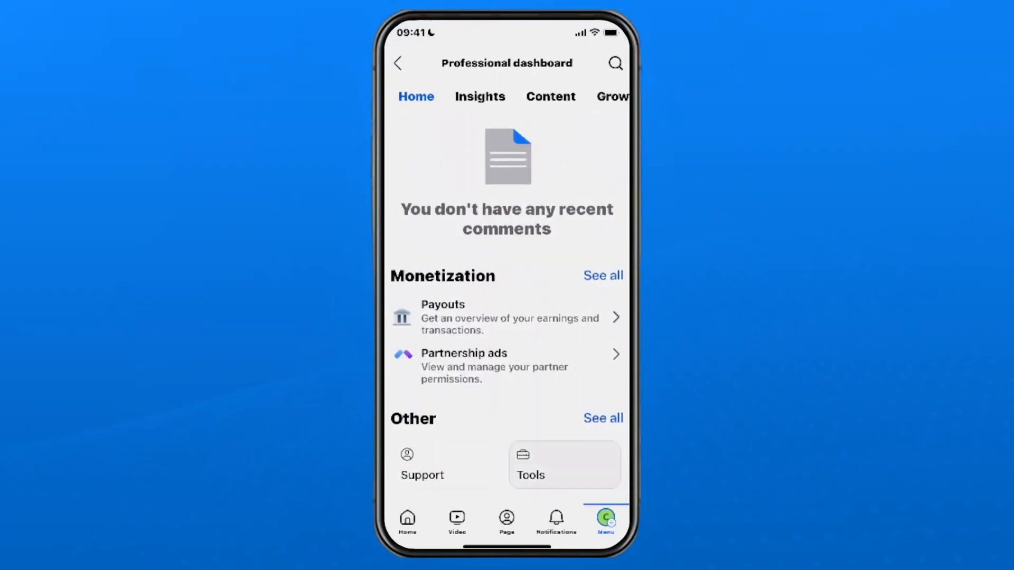
click(563, 465)
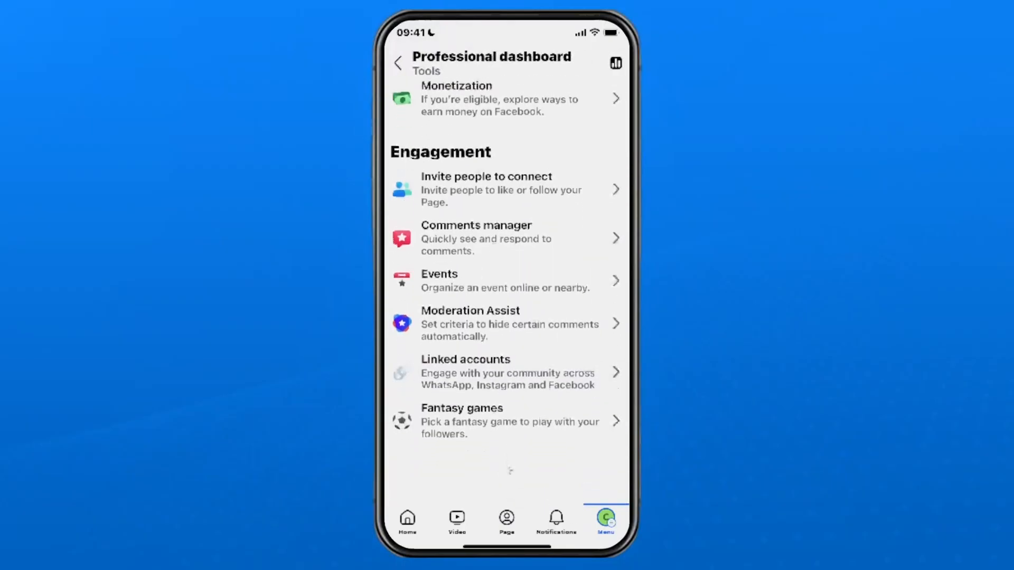
Reach Page access from the Tools list and start adding a person with Facebook access.
scroll(down, 3)
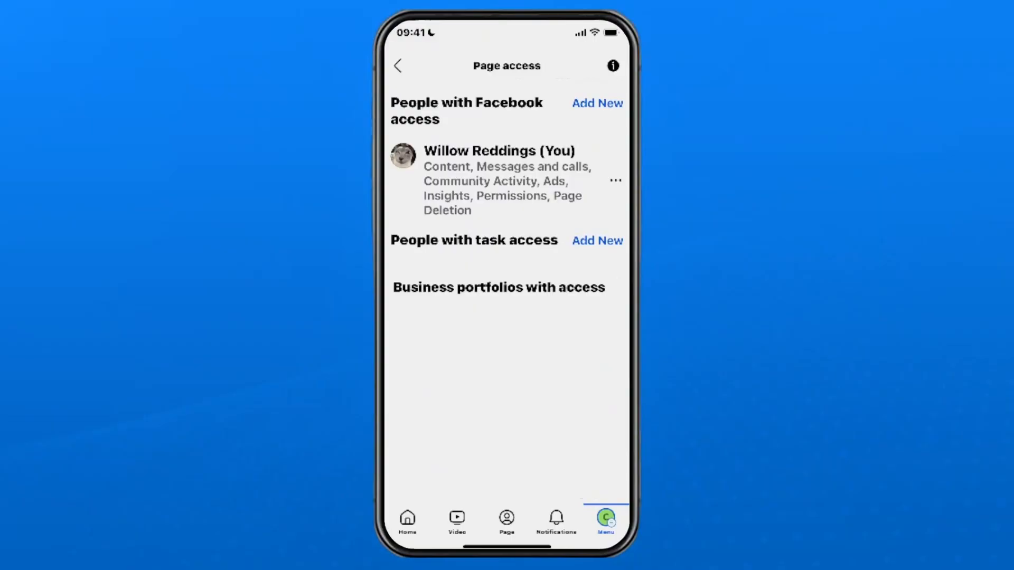
click(595, 103)
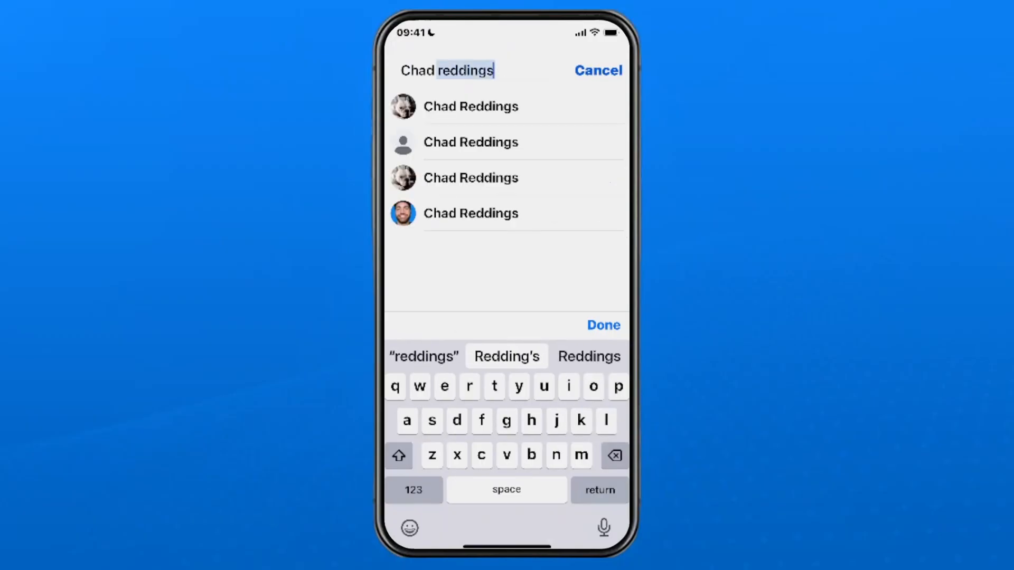
click(471, 106)
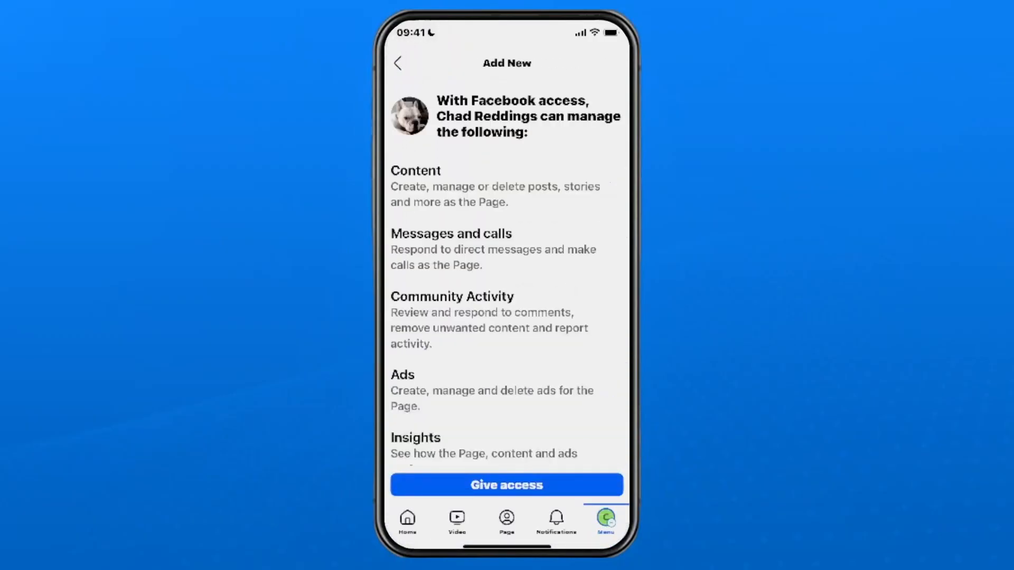
scroll(up, 3)
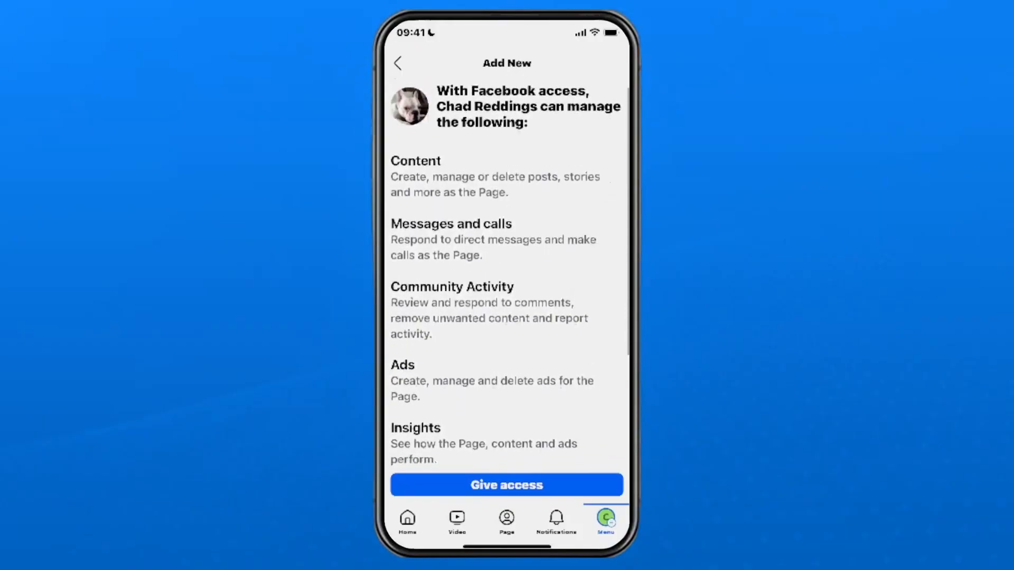
scroll(down, 3)
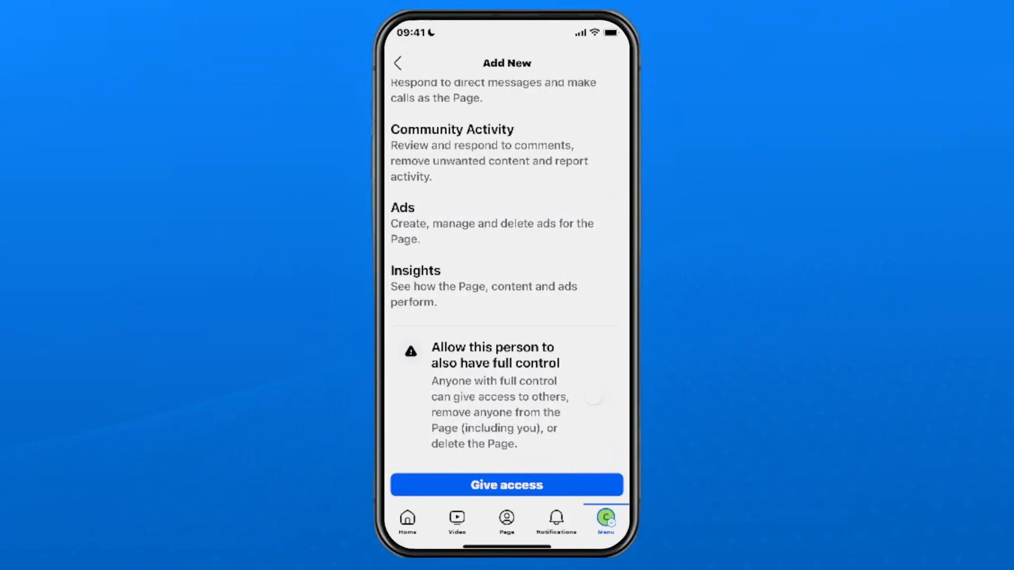
click(598, 396)
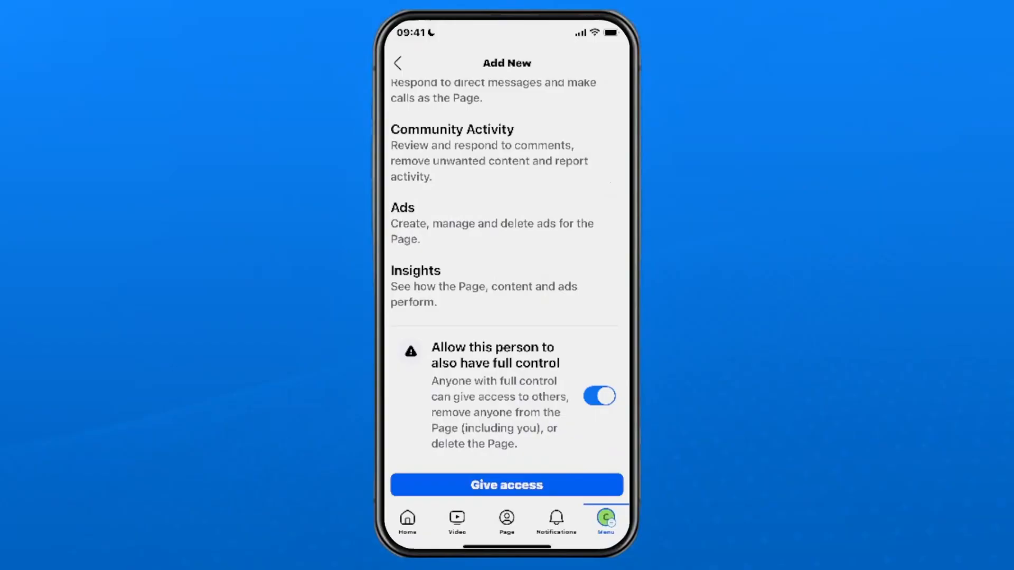
click(506, 485)
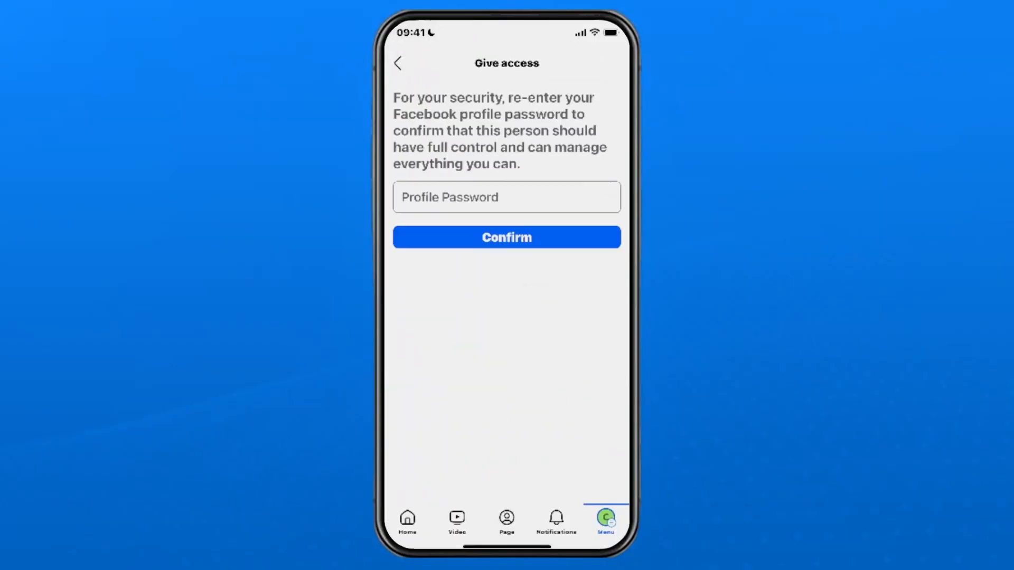